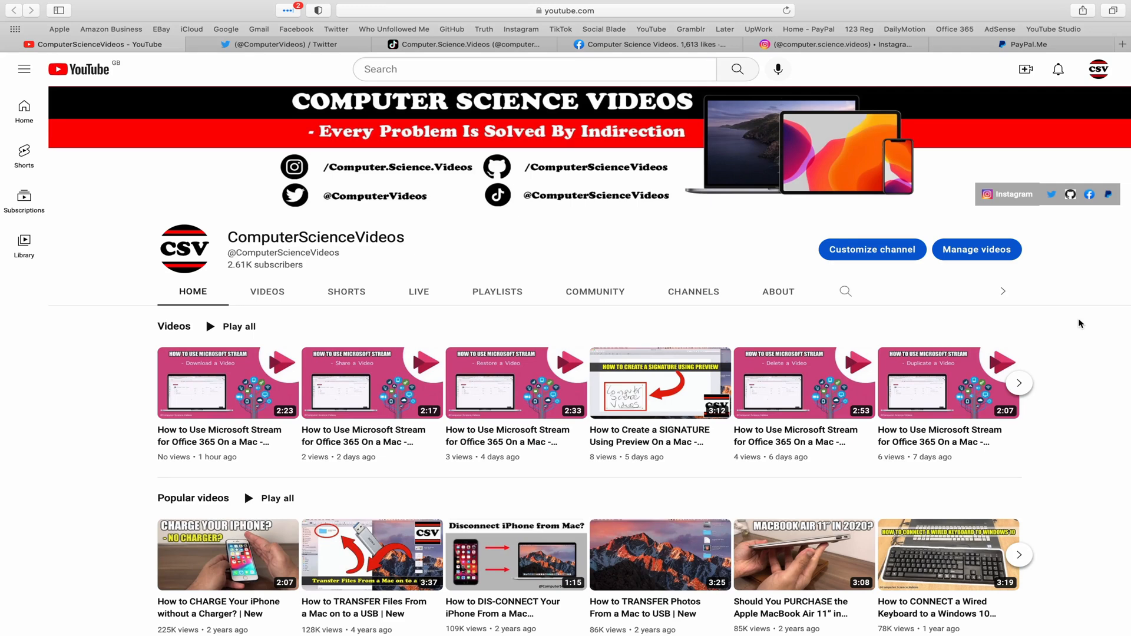
View the Twitter, TikTok, Facebook and Instagram profile pages, then close Safari to show the desktop
{"action": "left_click", "coordinate": [268, 44]}
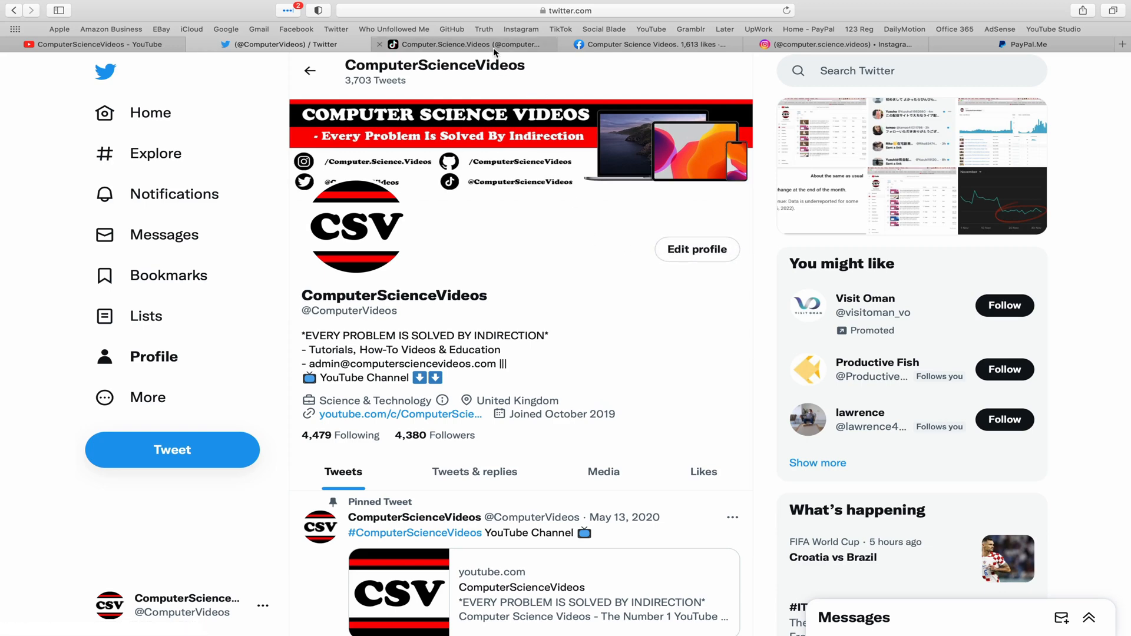
{"action": "left_click", "coordinate": [466, 43]}
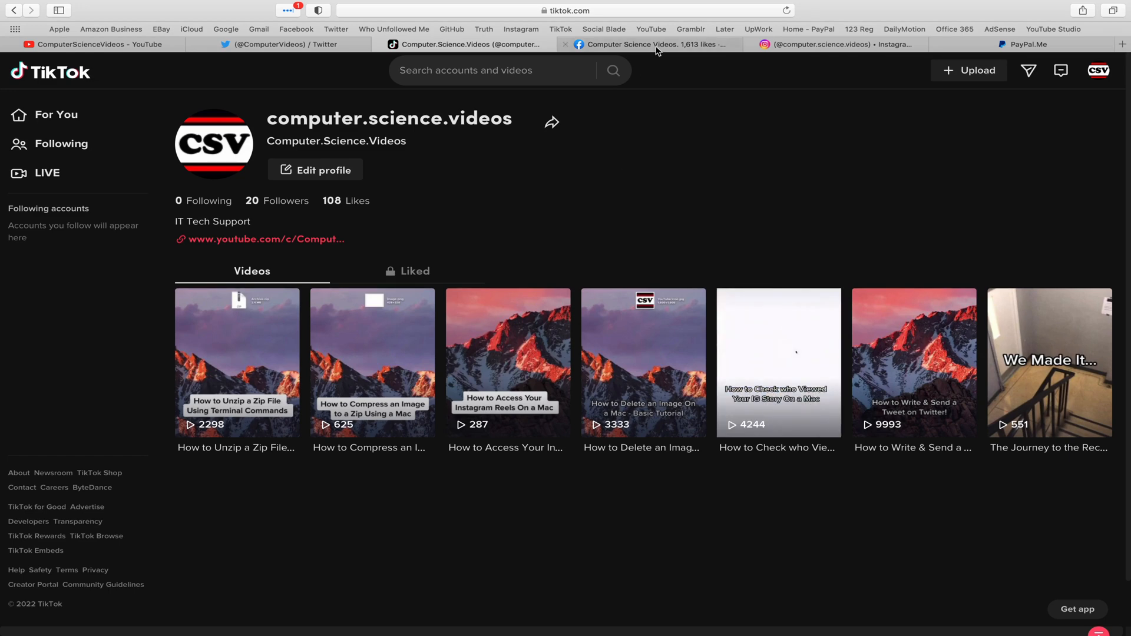
{"action": "left_click", "coordinate": [647, 43]}
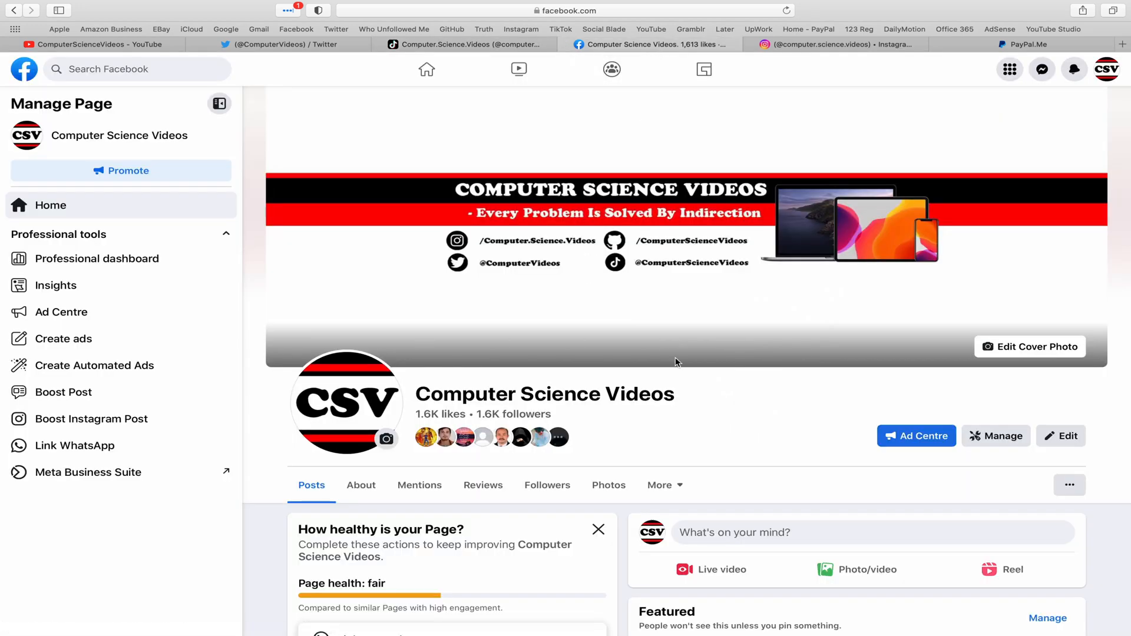
{"action": "left_click", "coordinate": [815, 44]}
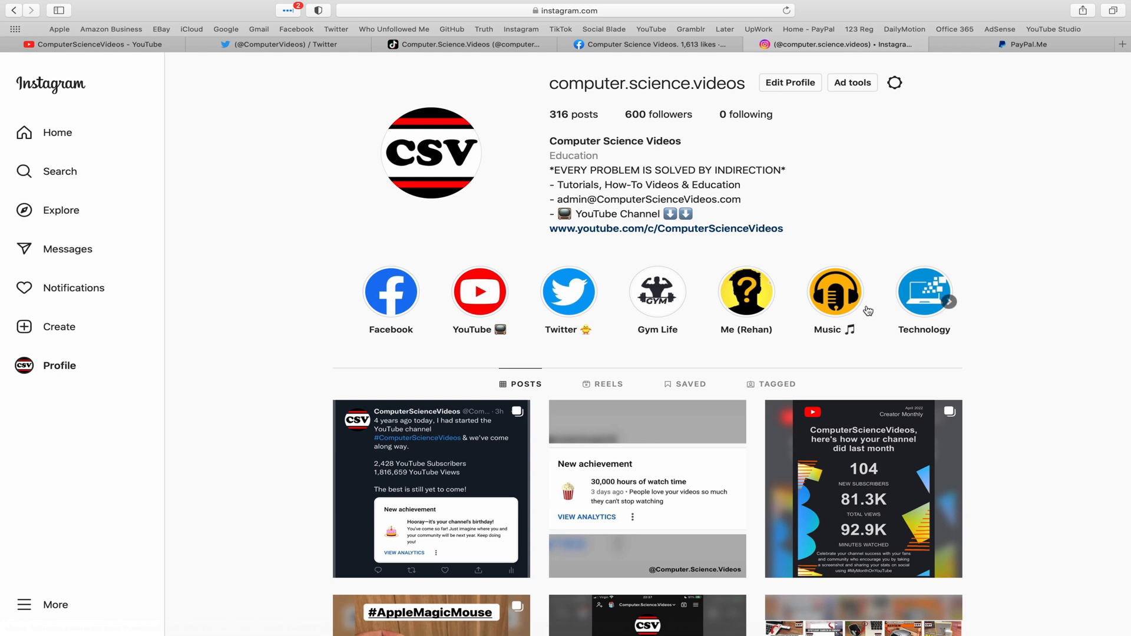
{"action": "mouse_move", "coordinate": [1084, 45]}
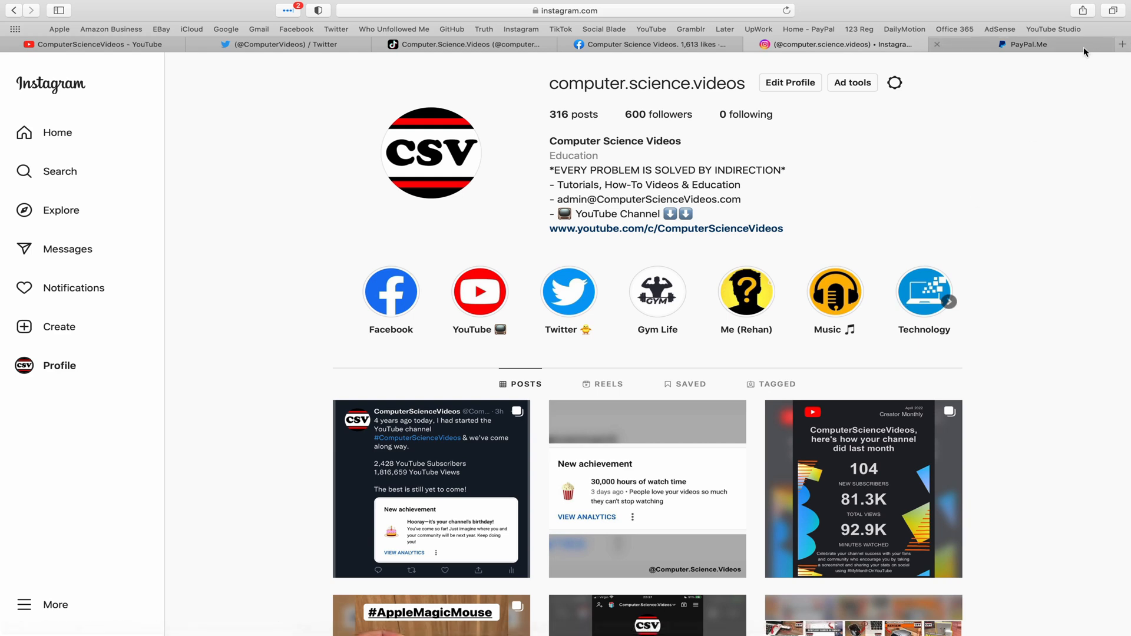
{"action": "left_click", "coordinate": [1025, 44]}
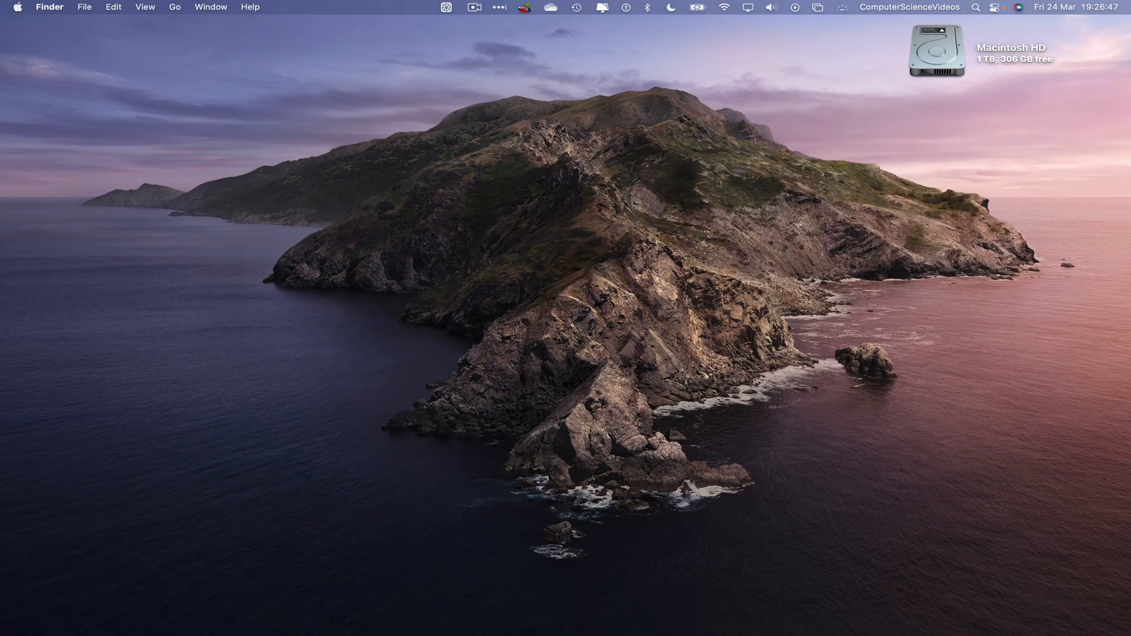
Search Launchpad for 'pa' to bring up and launch Pages
{"action": "left_click", "coordinate": [134, 613]}
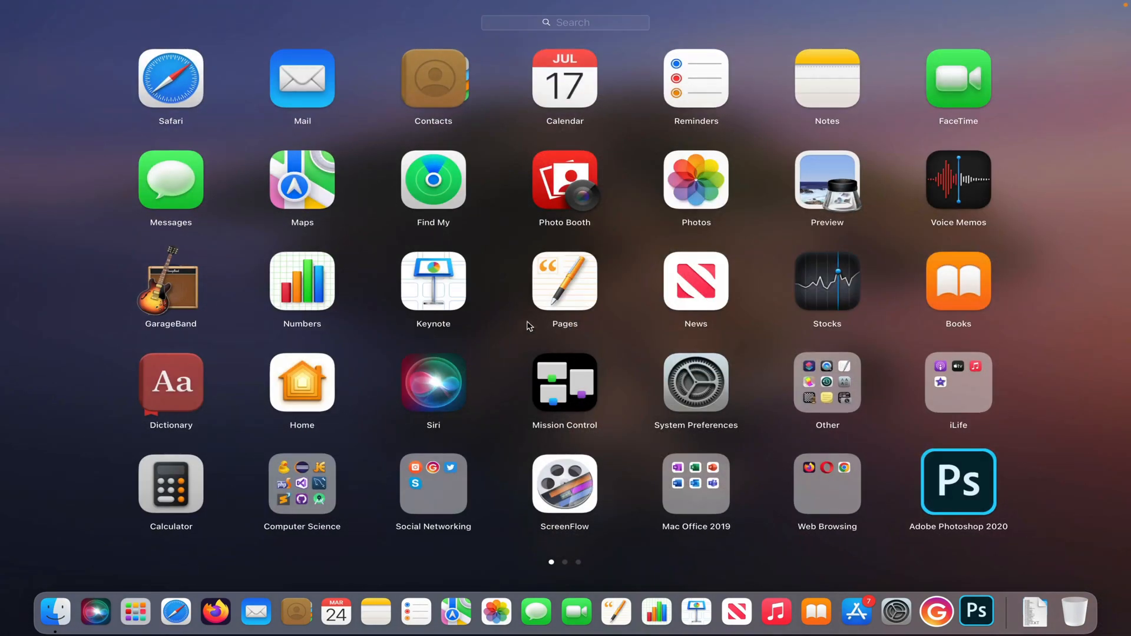
{"action": "type", "text": "p"}
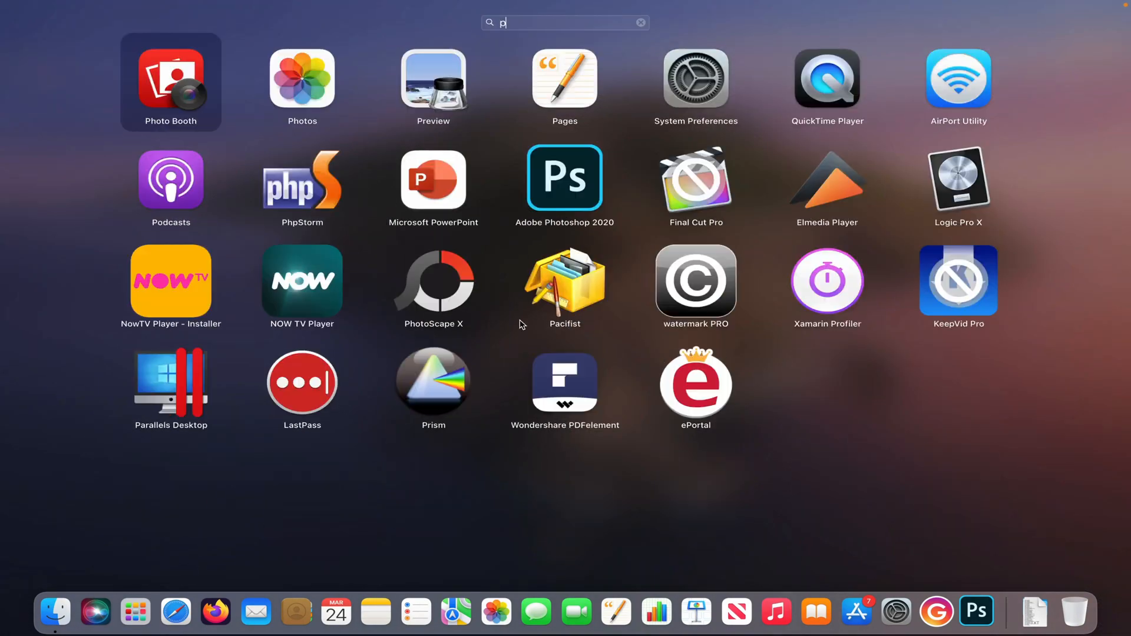
{"action": "type", "text": "a"}
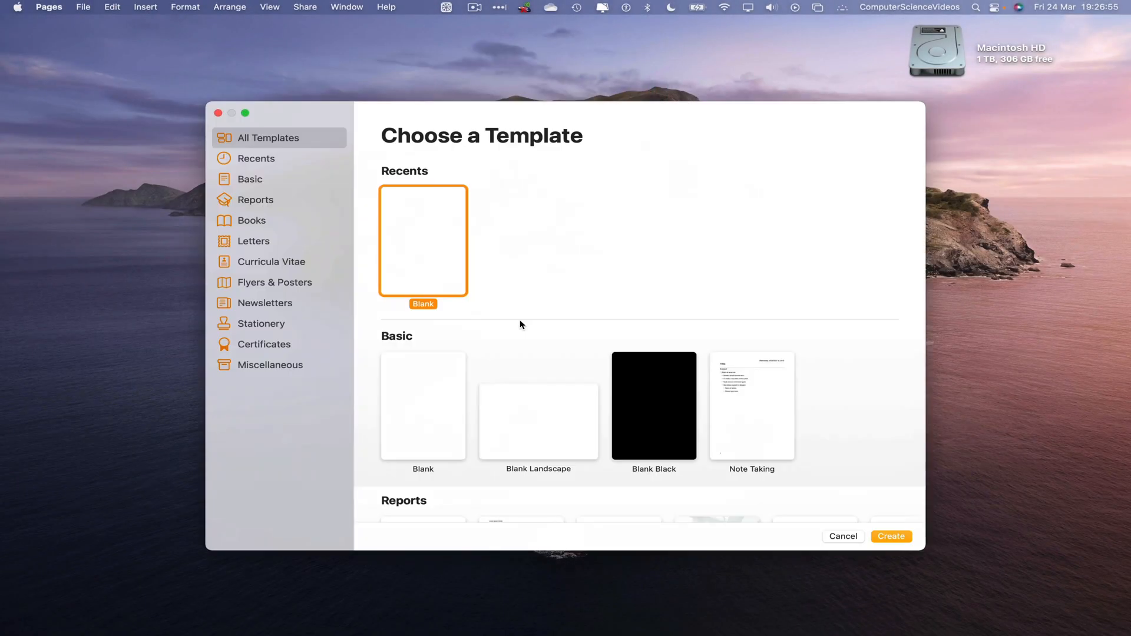
{"action": "mouse_move", "coordinate": [423, 409]}
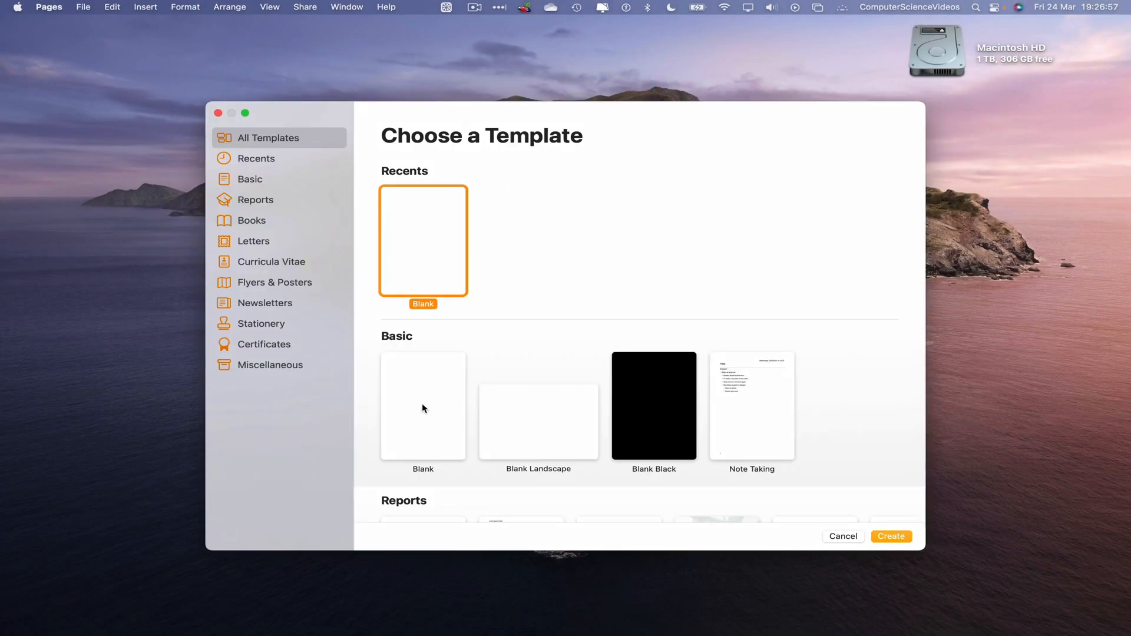
Create a new document from the Basic Blank portrait template
{"action": "left_click", "coordinate": [423, 406]}
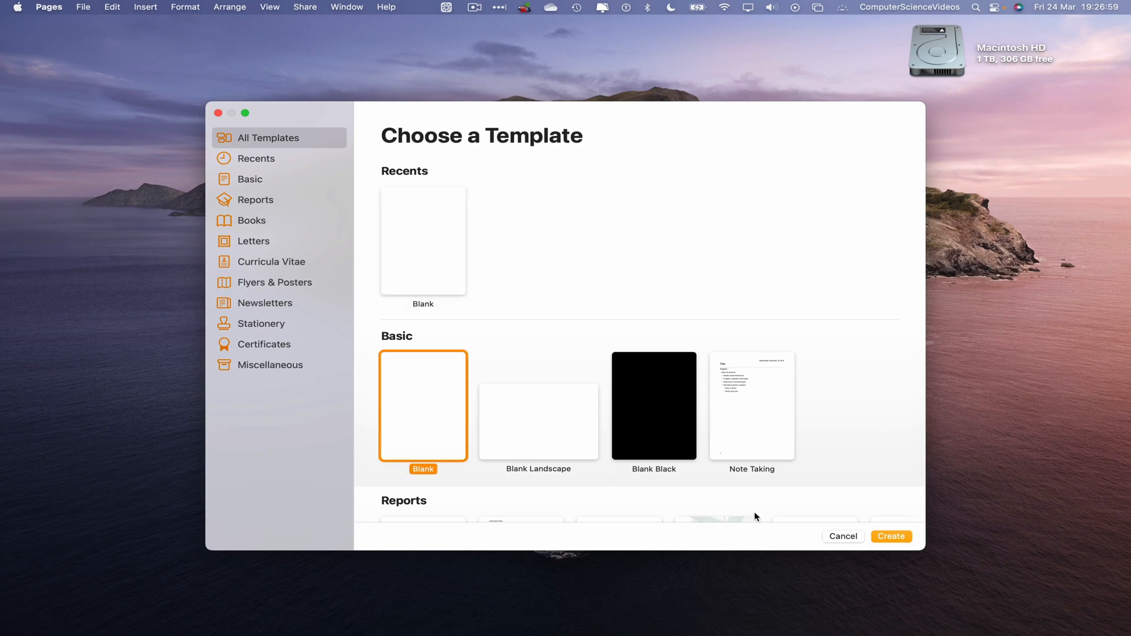
{"action": "left_click", "coordinate": [891, 536]}
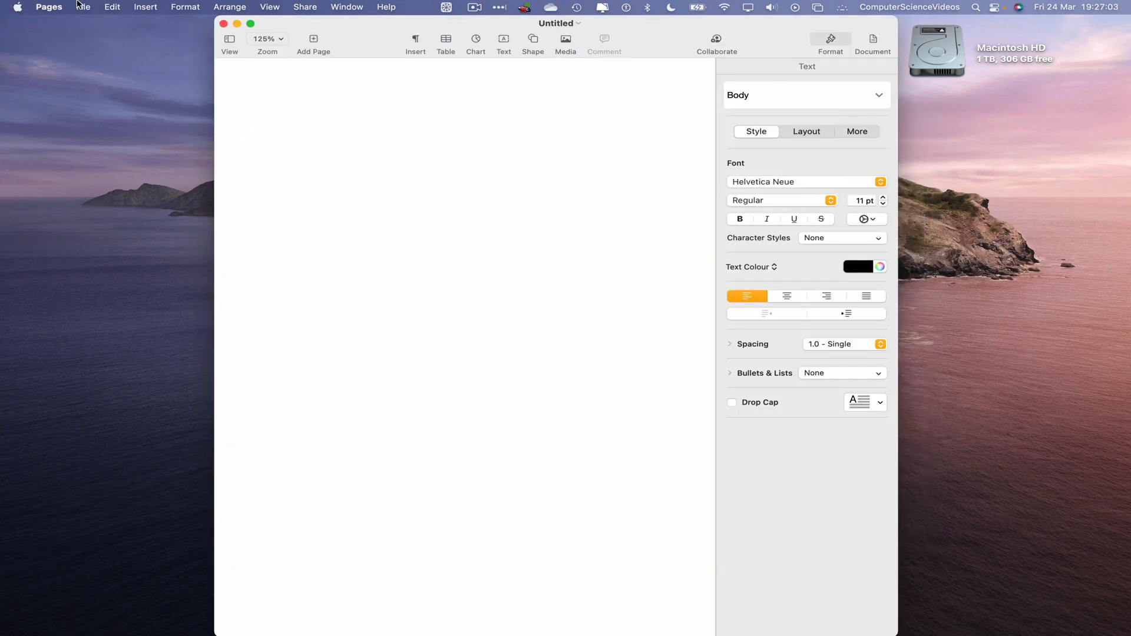
Save the untitled document to the Desktop under the name Work
{"action": "left_click", "coordinate": [83, 7]}
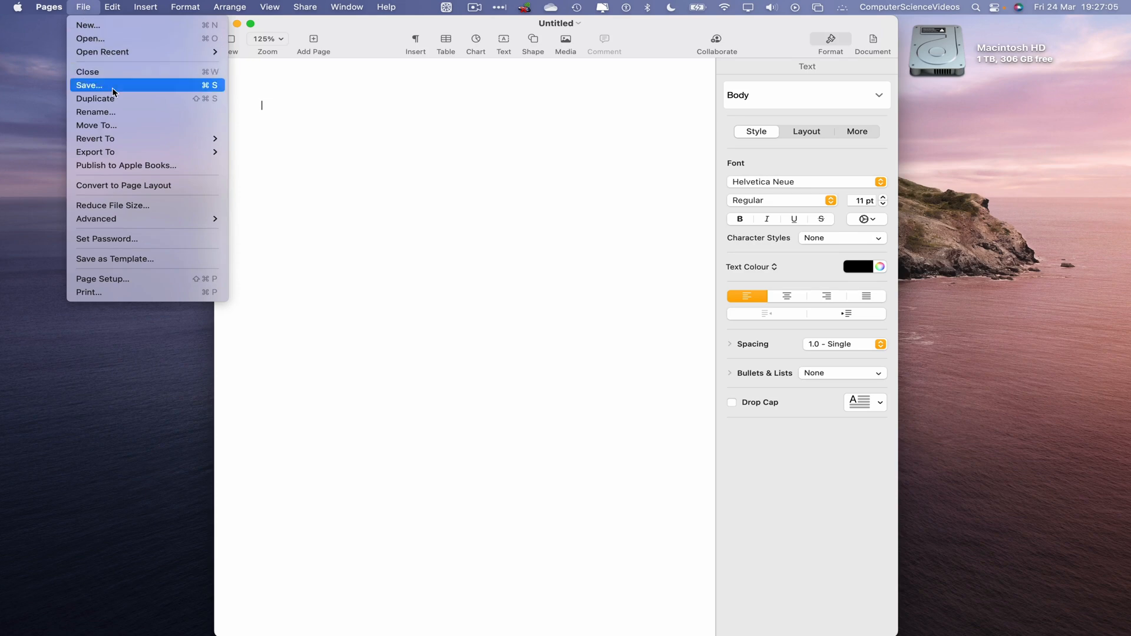
{"action": "left_click", "coordinate": [89, 85]}
{"action": "type", "text": "Work.pages"}
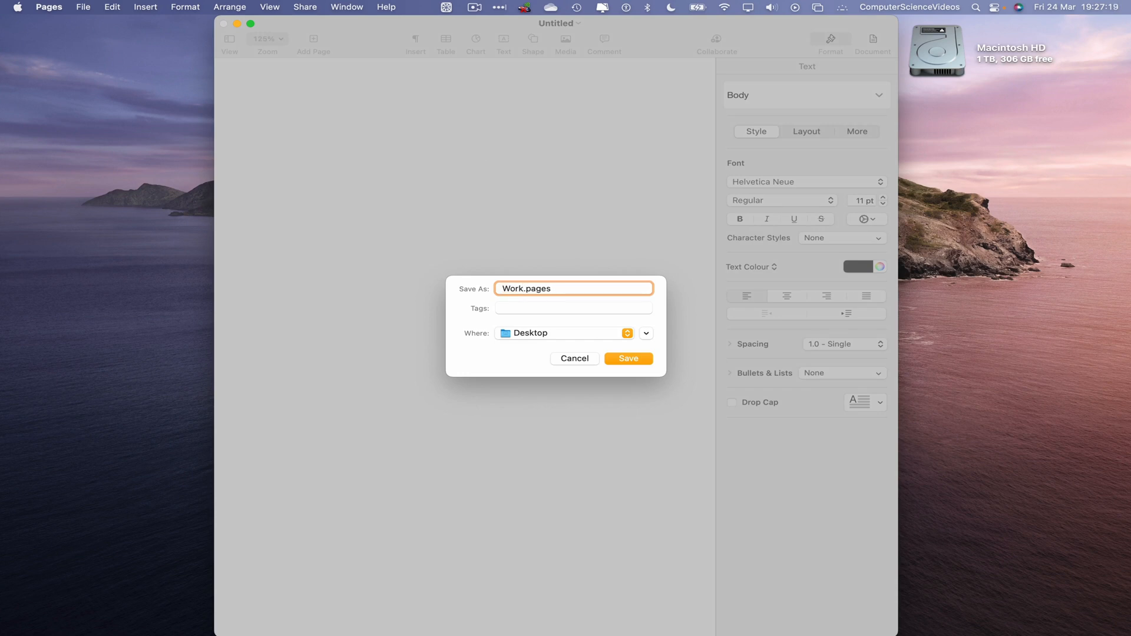
{"action": "left_click", "coordinate": [626, 359]}
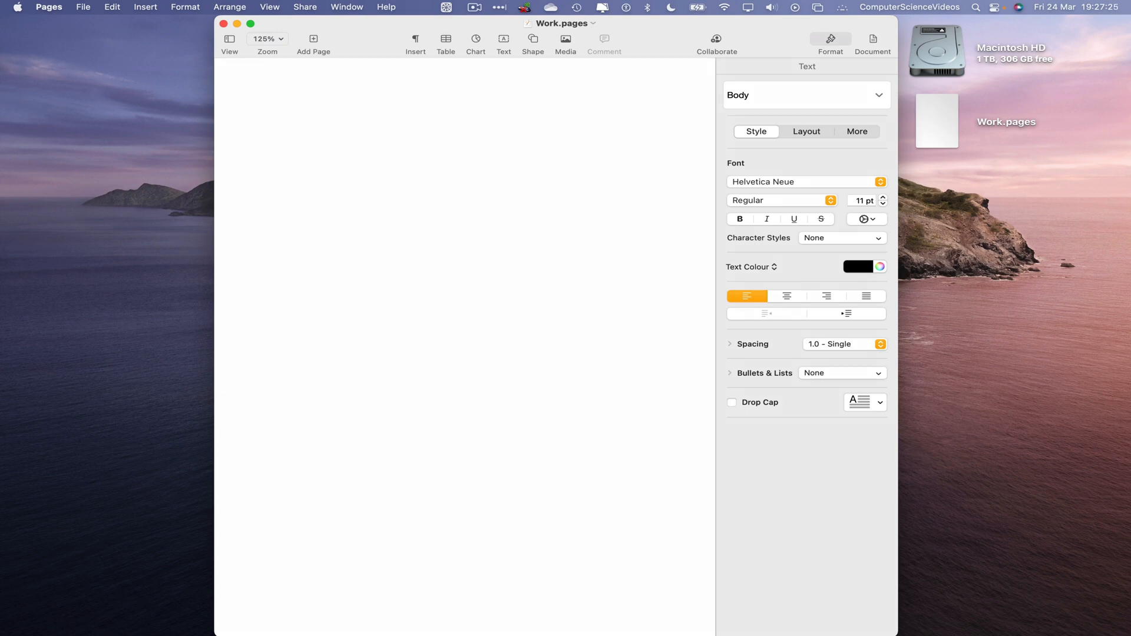
{"action": "left_click", "coordinate": [49, 8]}
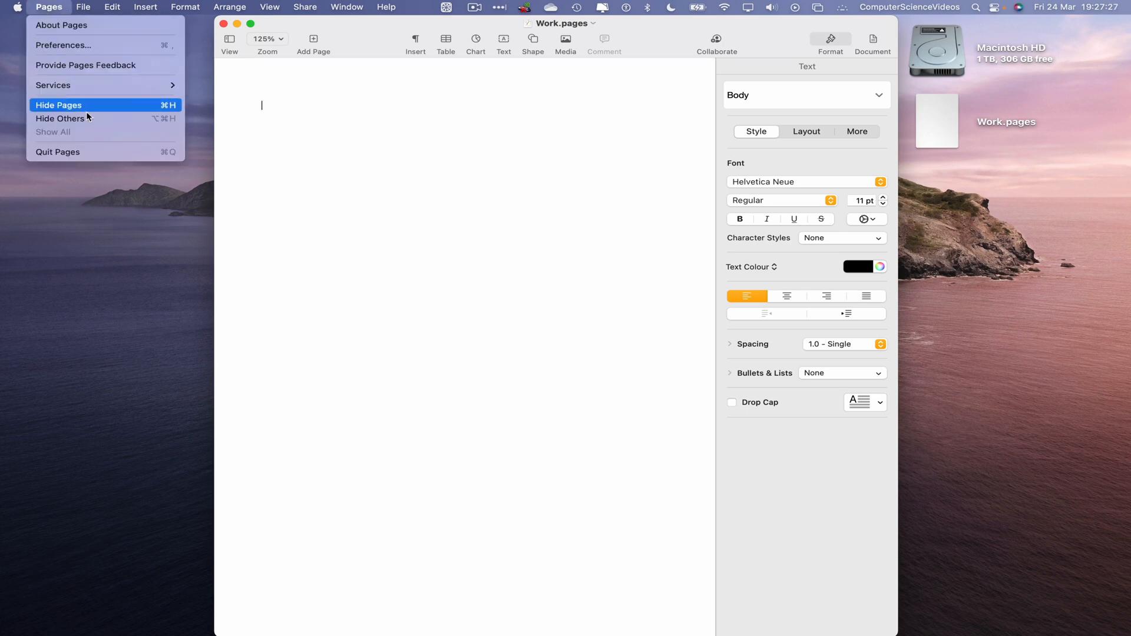
Hide Pages and duplicate Work.pages on the desktop, producing Work 2.pages
{"action": "left_click", "coordinate": [59, 105]}
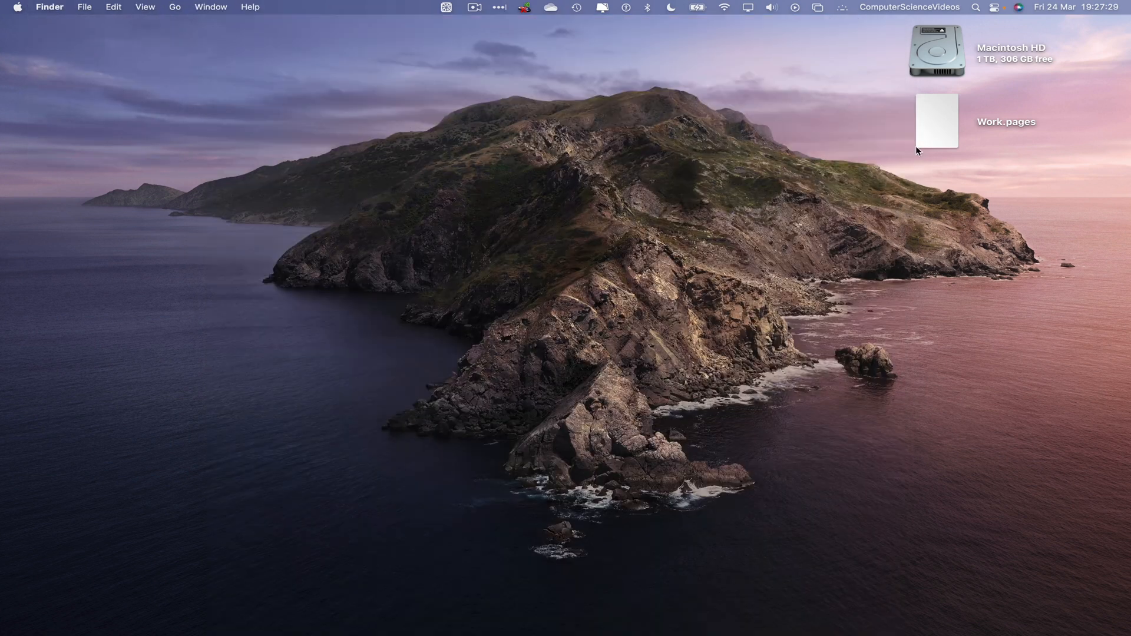
{"action": "left_click", "coordinate": [936, 121]}
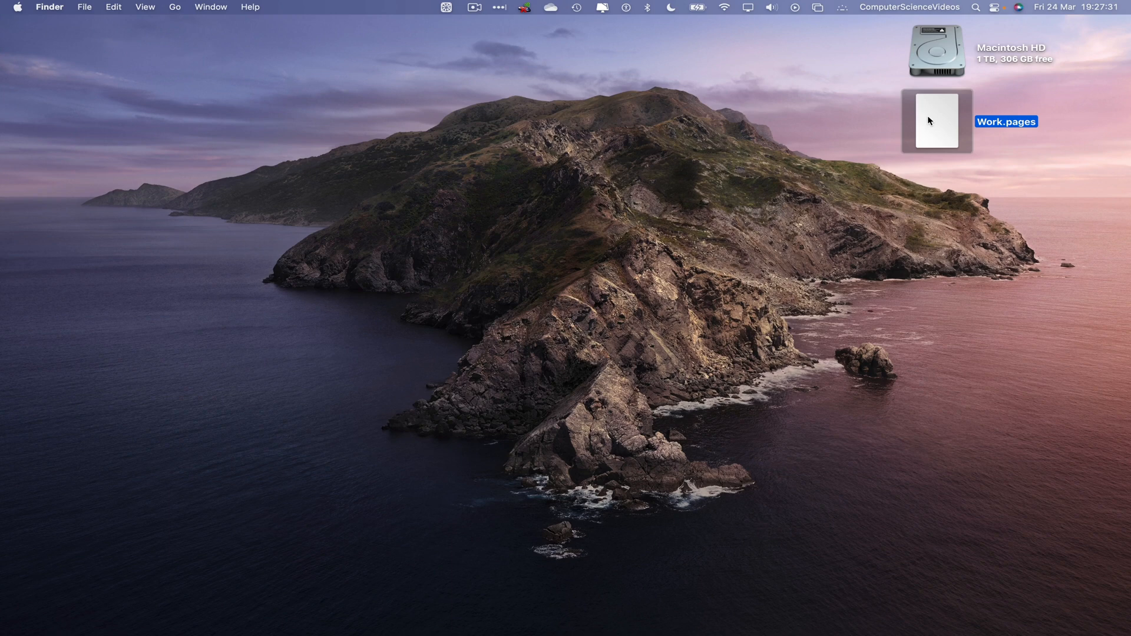
{"action": "right_click", "coordinate": [933, 121]}
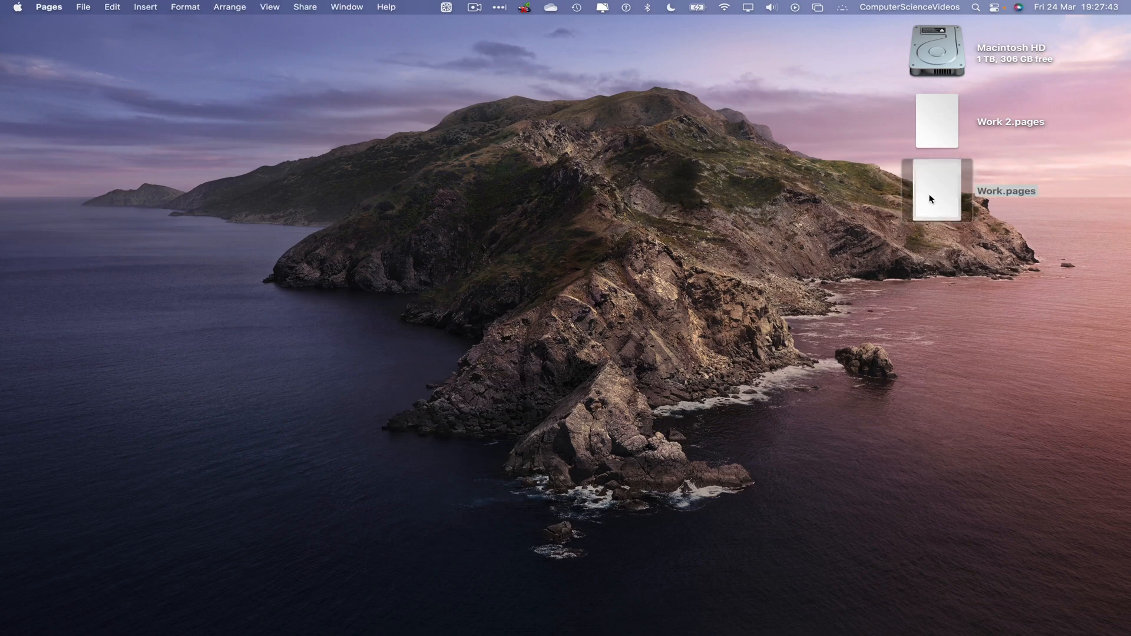
Reopen Work.pages and save a Pages duplicate to the Desktop as Work copy.pages
{"action": "double_click", "coordinate": [935, 191]}
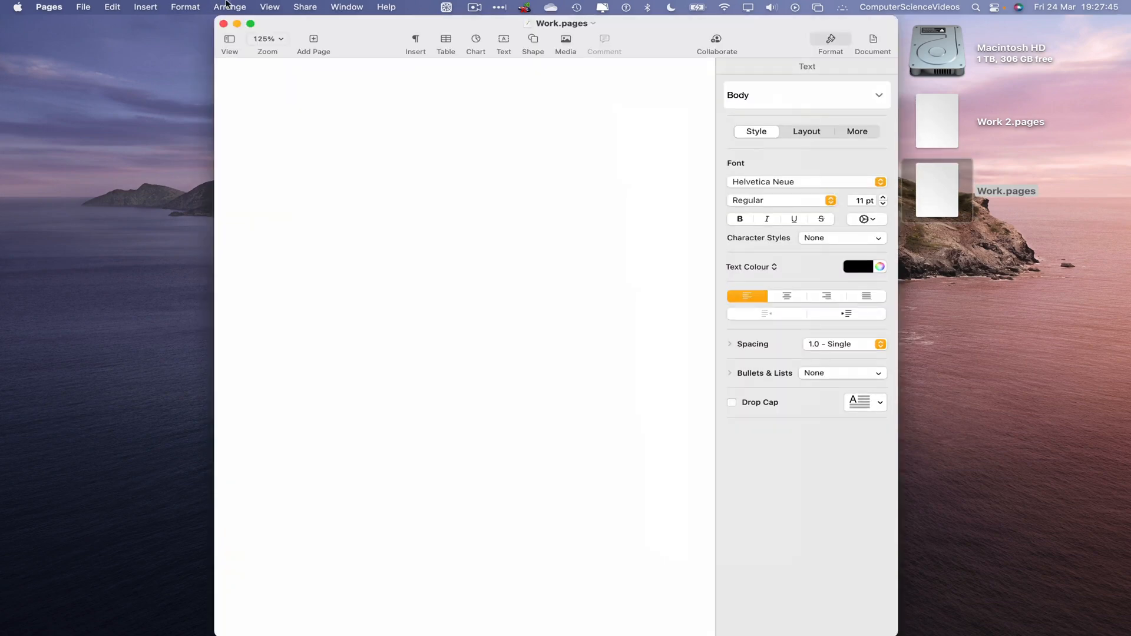
{"action": "left_click", "coordinate": [83, 7]}
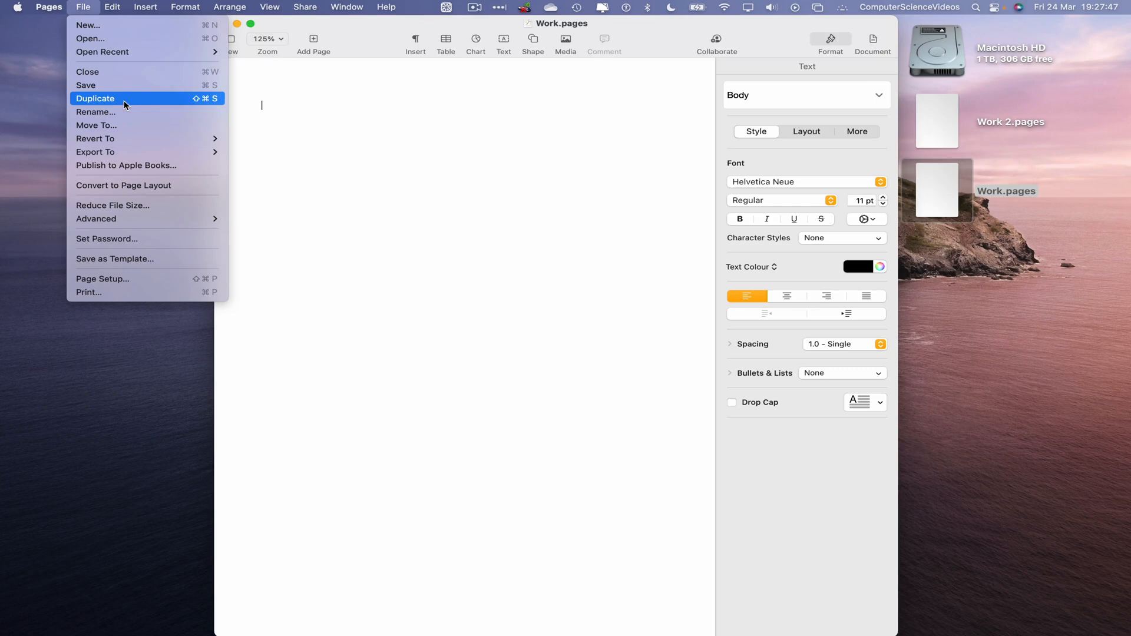
{"action": "left_click", "coordinate": [96, 98]}
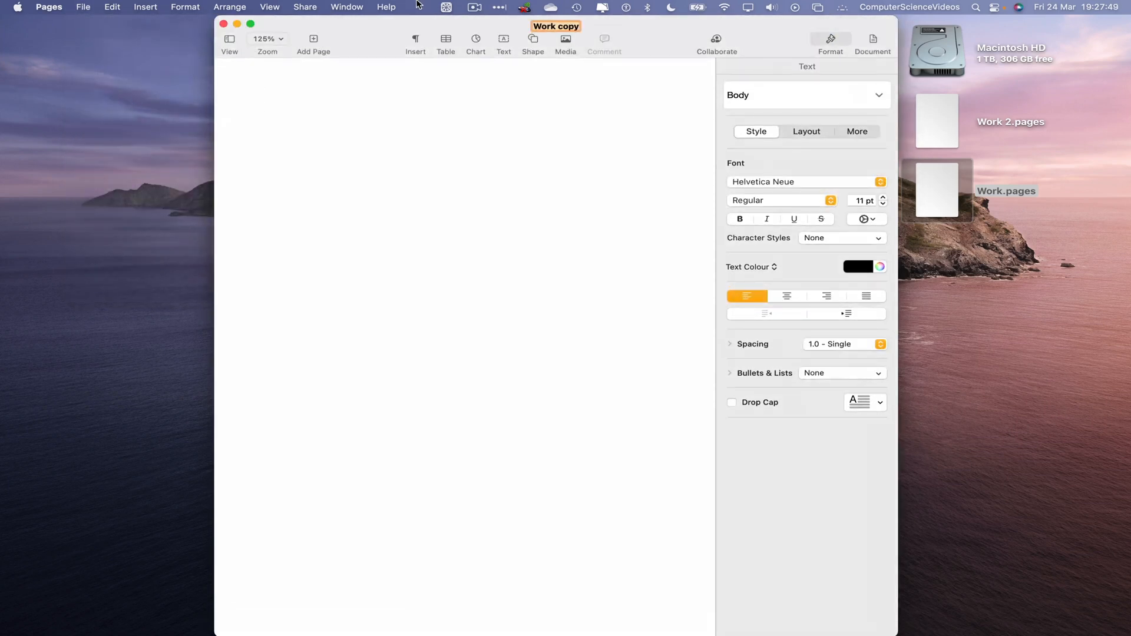
{"action": "mouse_move", "coordinate": [230, 7]}
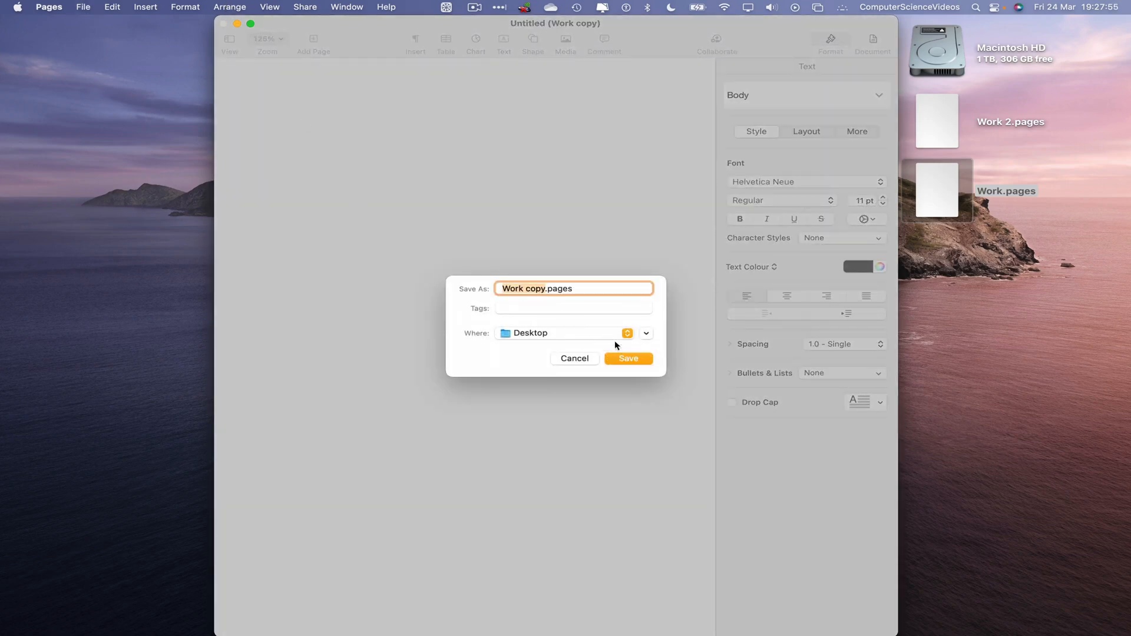
{"action": "left_click", "coordinate": [627, 358]}
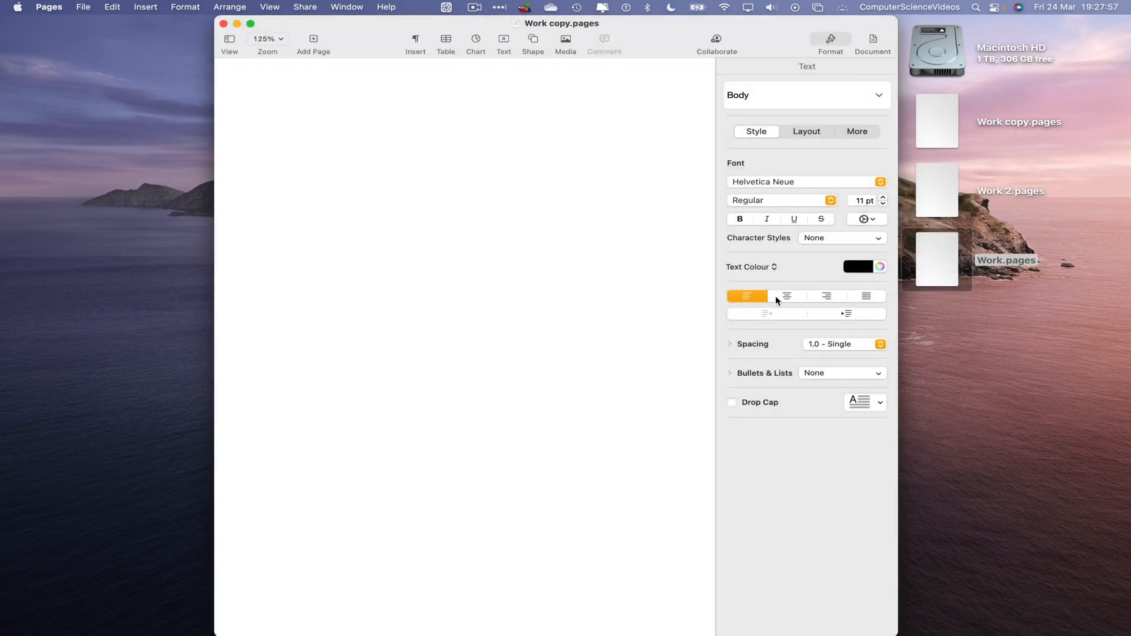
{"action": "mouse_move", "coordinate": [786, 295]}
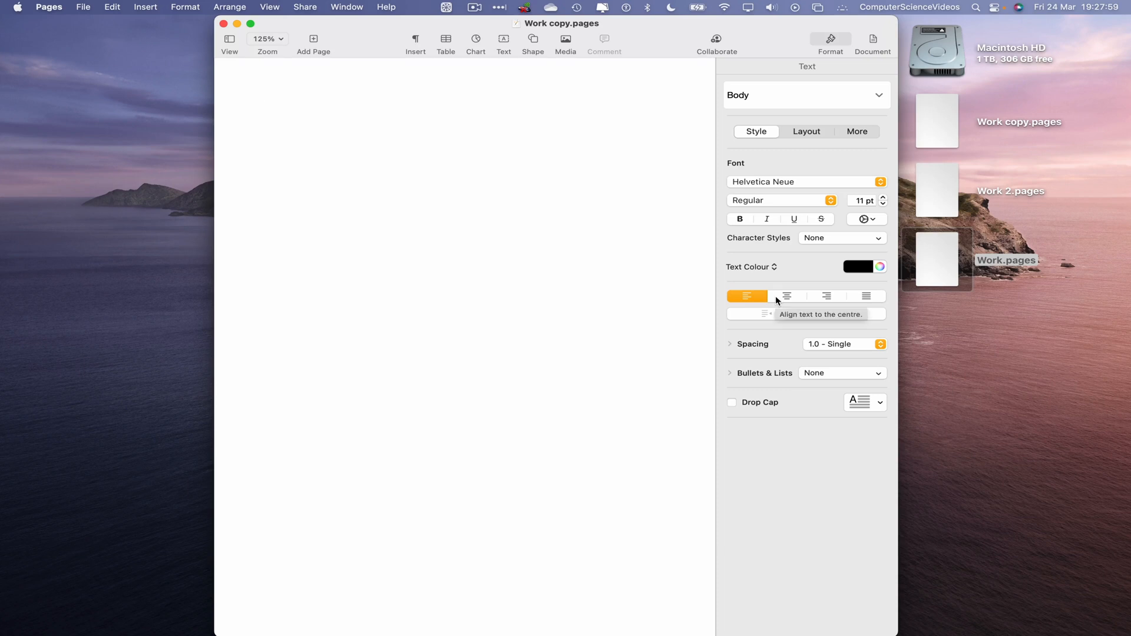